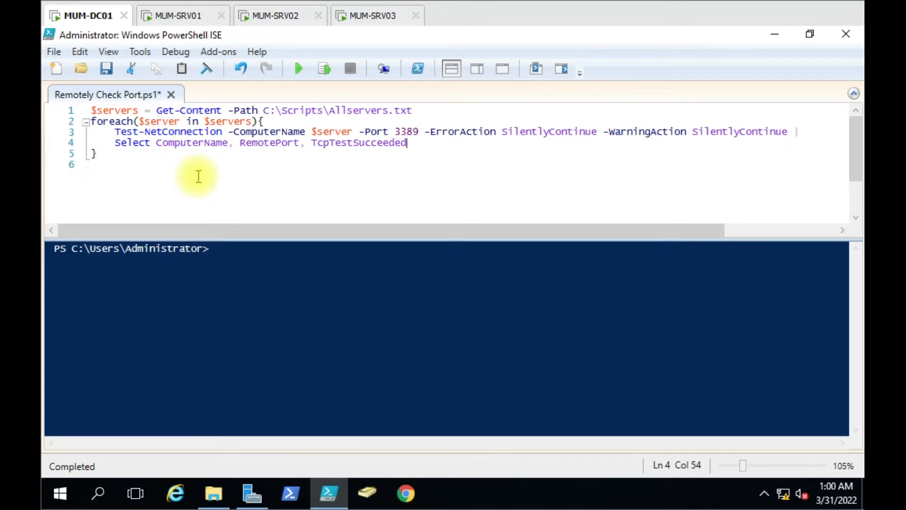
# Step: Check the Allservers server list, then save and run the port 3389 check script
pyautogui.doubleClick(321, 111)
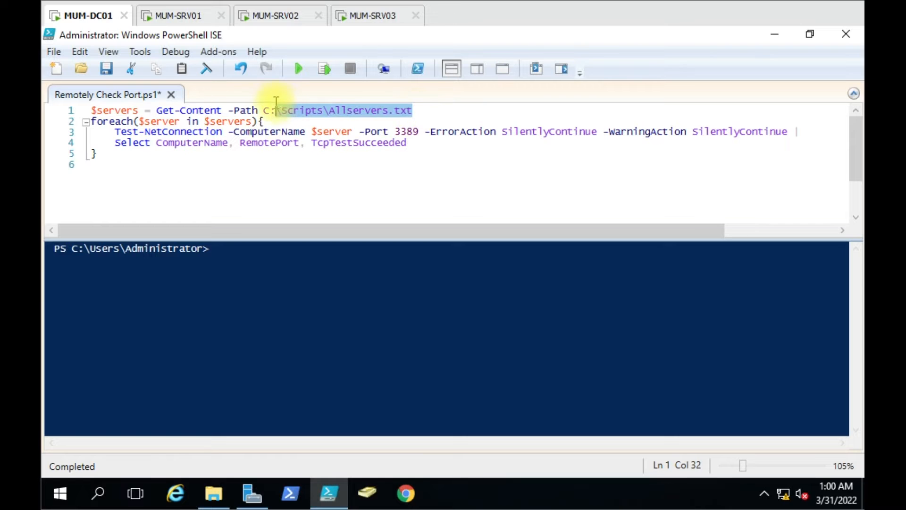
pyautogui.click(213, 493)
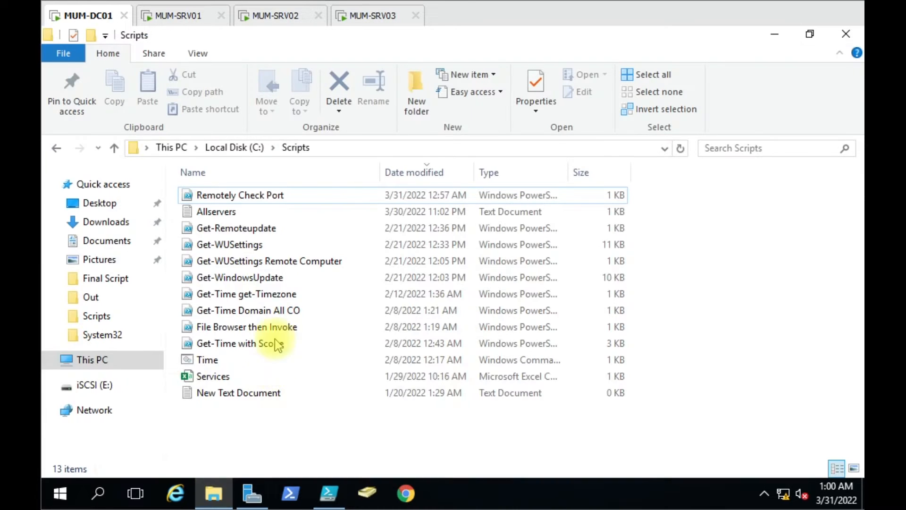
pyautogui.doubleClick(216, 211)
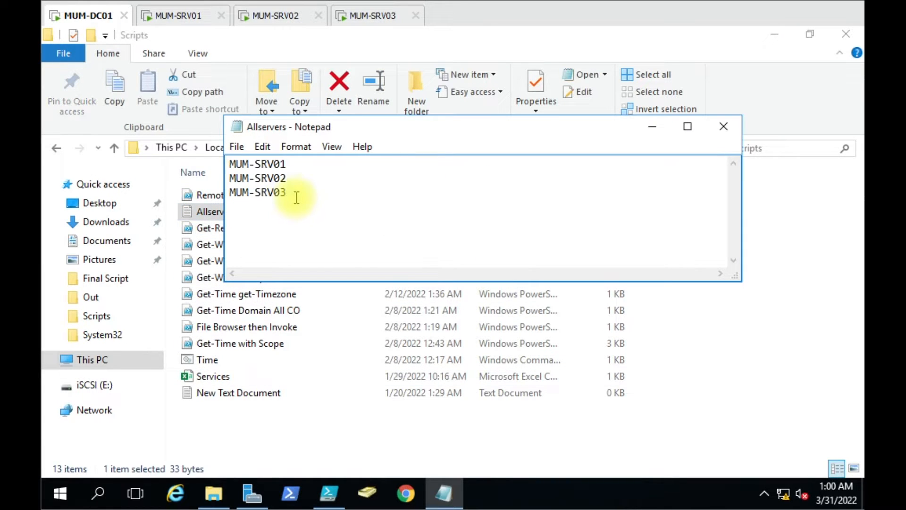
pyautogui.click(723, 126)
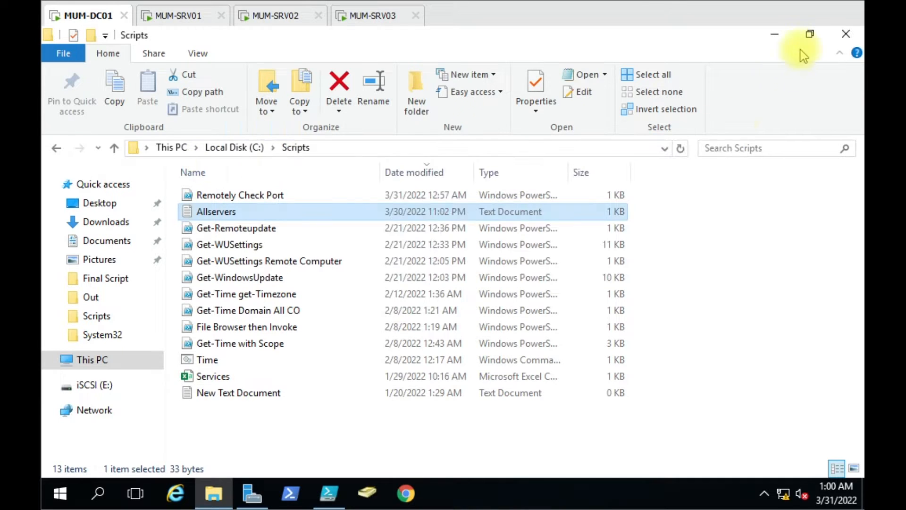
pyautogui.moveTo(179, 16)
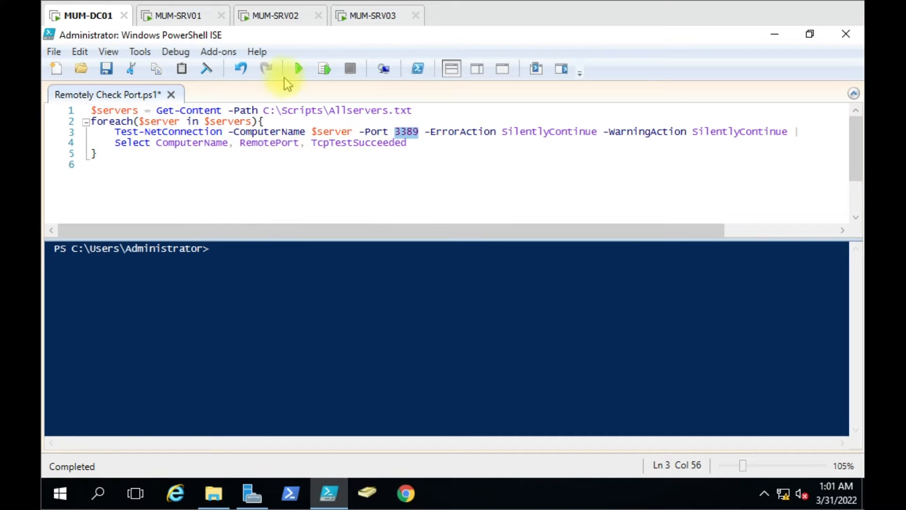
pyautogui.click(299, 68)
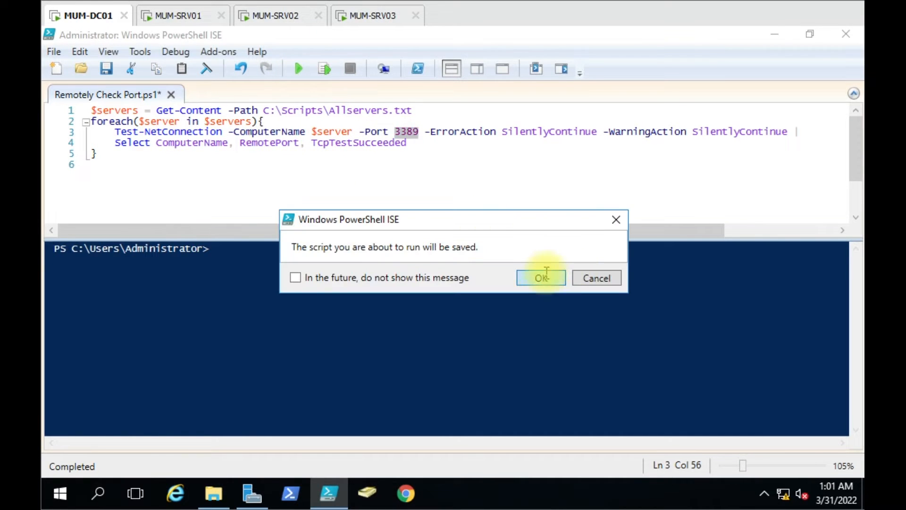
pyautogui.click(541, 277)
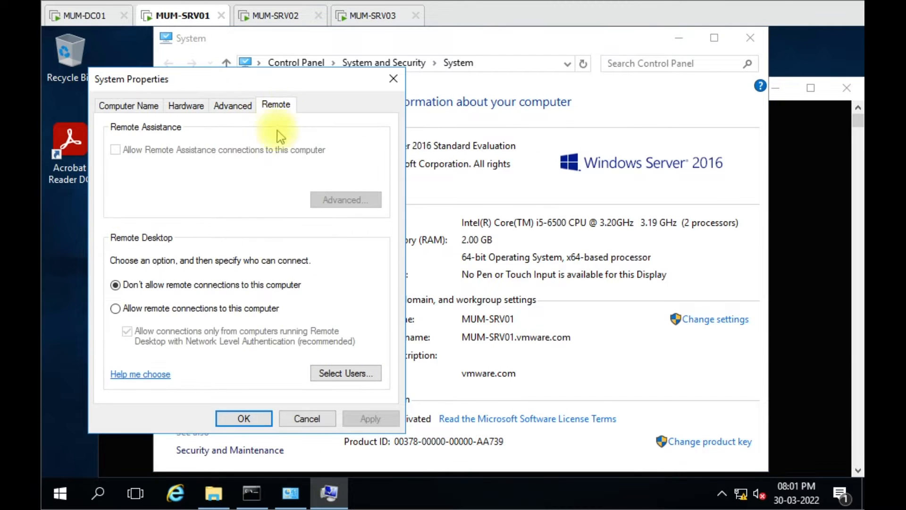
# Step: Allow remote connections on MUM-SRV01, acknowledge the firewall notice, and rerun the port check
pyautogui.click(115, 308)
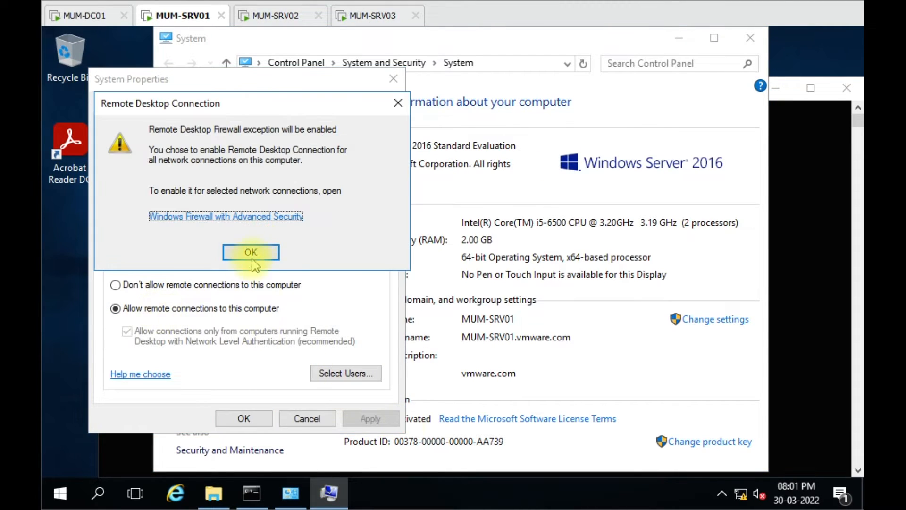
pyautogui.click(251, 252)
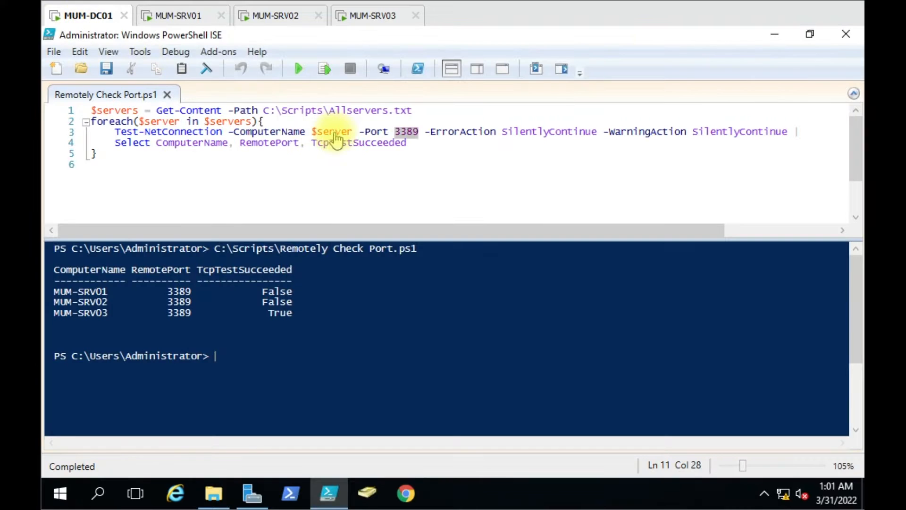
pyautogui.click(299, 68)
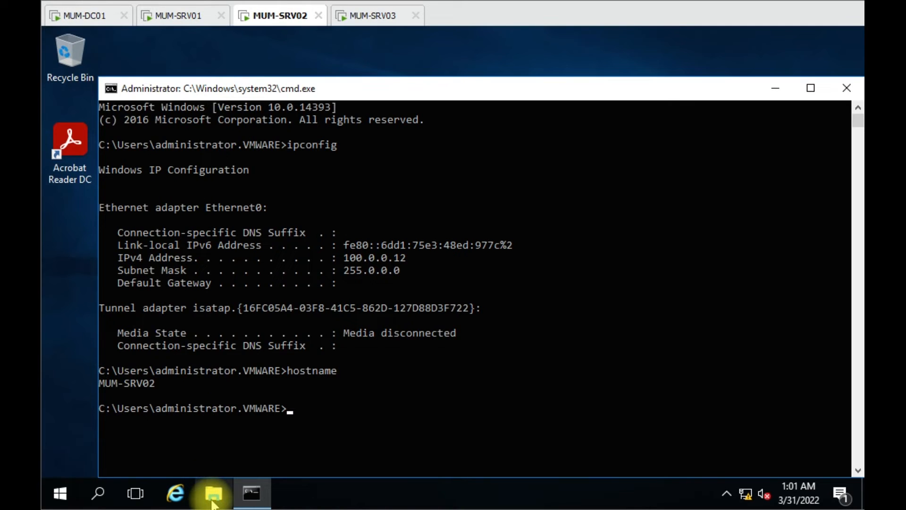
# Step: Show MUM-SRV02's System Properties Remote tab, then rerun the port check script
pyautogui.click(213, 493)
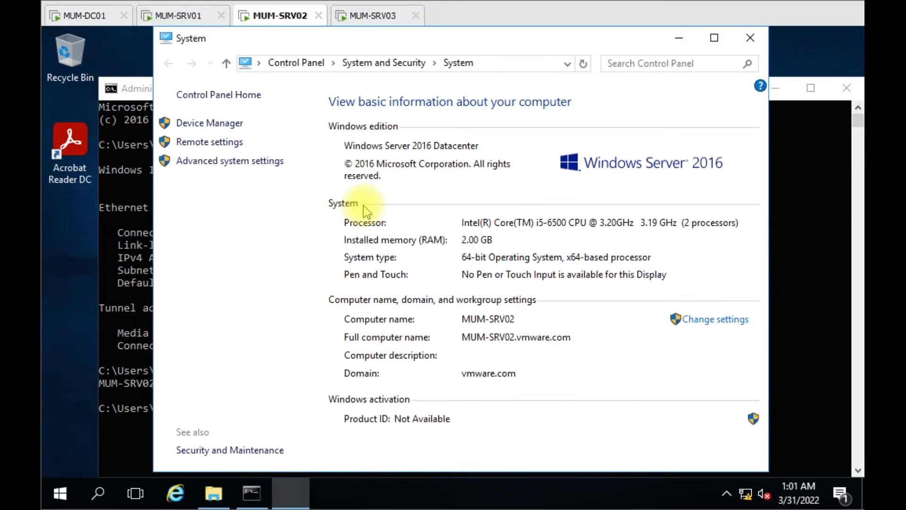
pyautogui.click(230, 161)
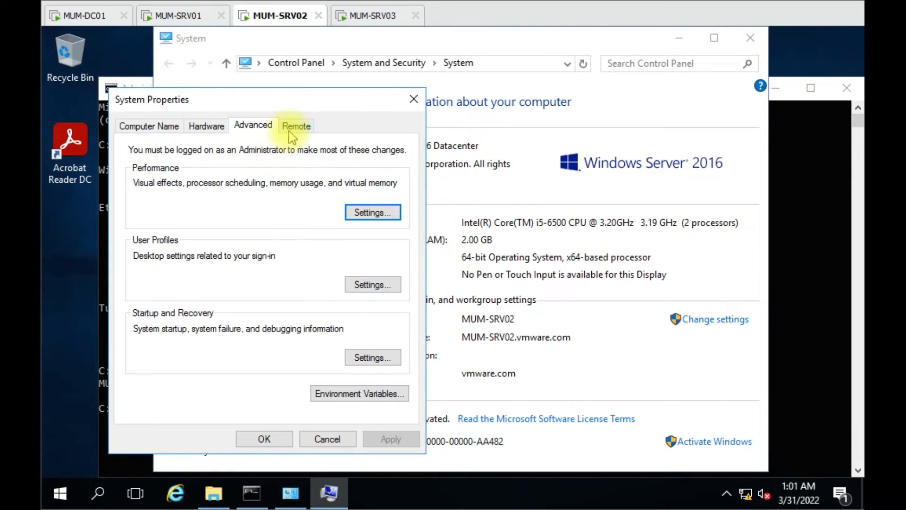
pyautogui.click(296, 126)
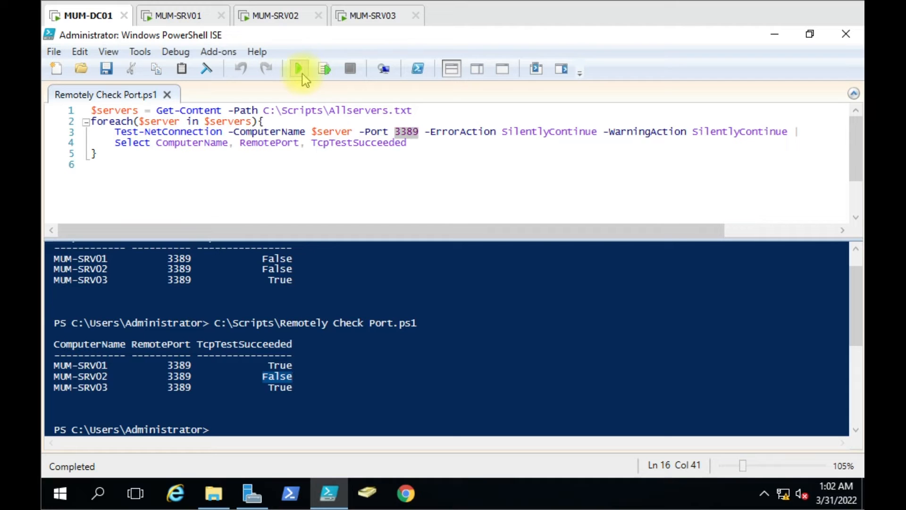
pyautogui.click(298, 68)
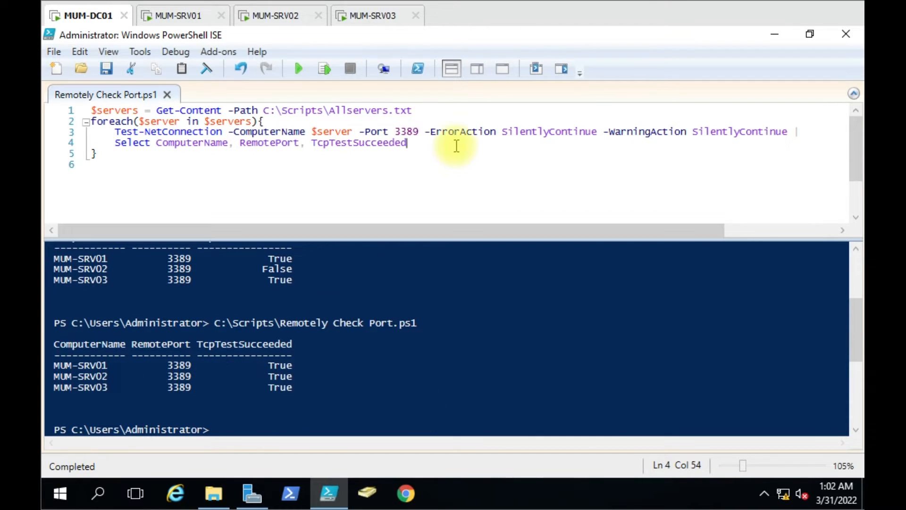
# Step: Pipe results to Export-Csv C:\Scripts\PortResult.txt with -Append, then save and rerun the script
pyautogui.write('|')
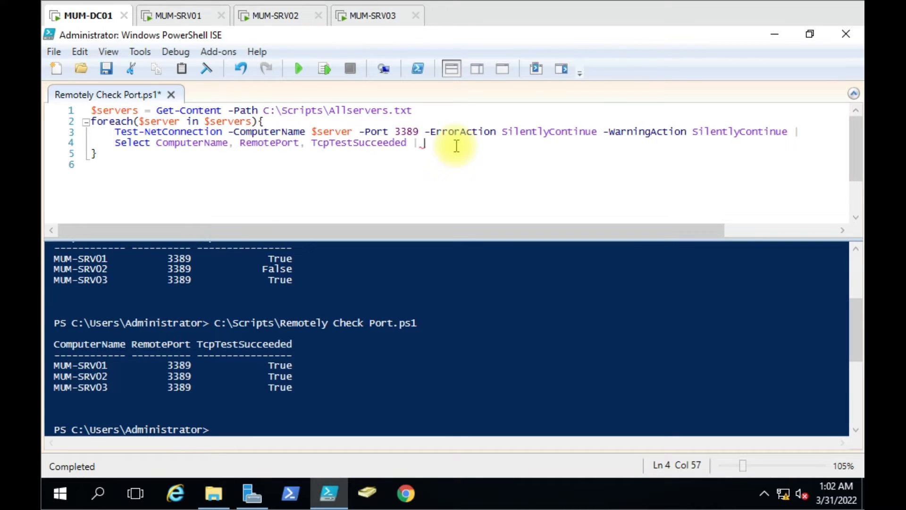
pyautogui.write('Export')
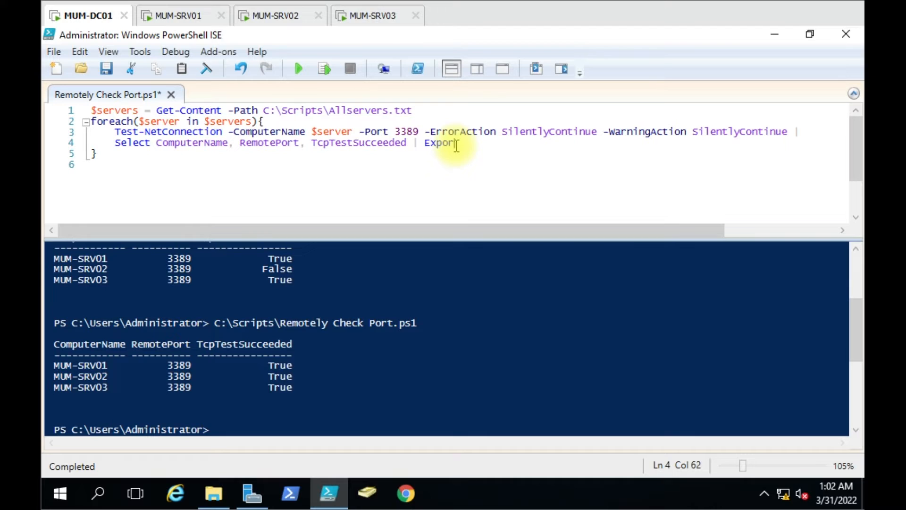
pyautogui.write('t-csv')
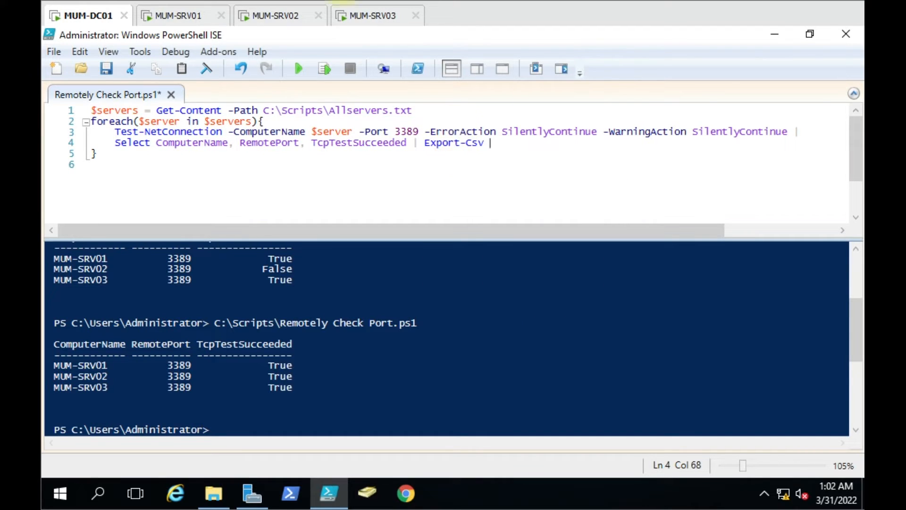
pyautogui.doubleClick(338, 111)
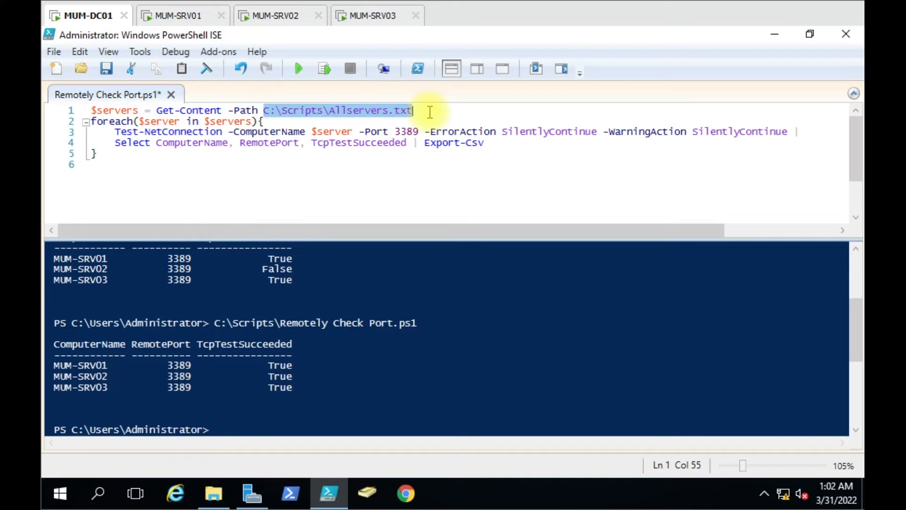
pyautogui.write('C:\\Scripts\\Allservers.txt')
pyautogui.write(' C:\\Scripts\\PoOrt.txt')
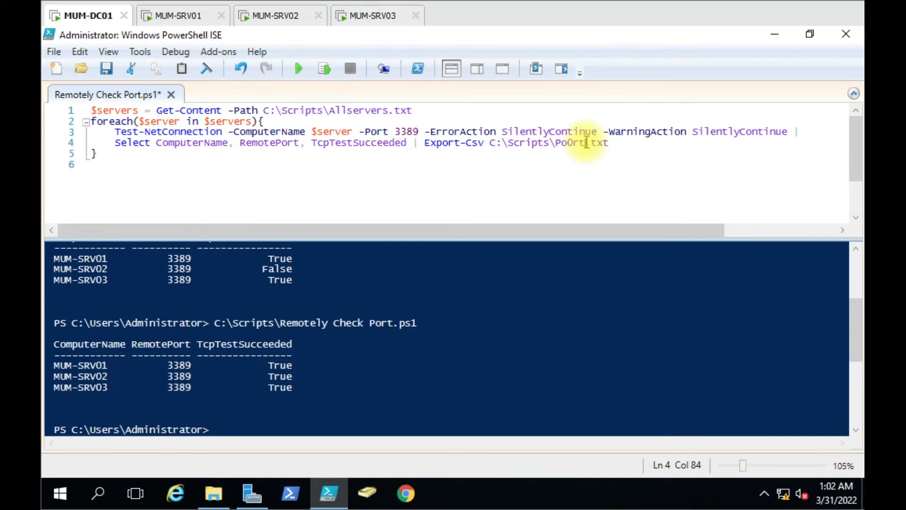
pyautogui.press('Backspace')
pyautogui.write('esult')
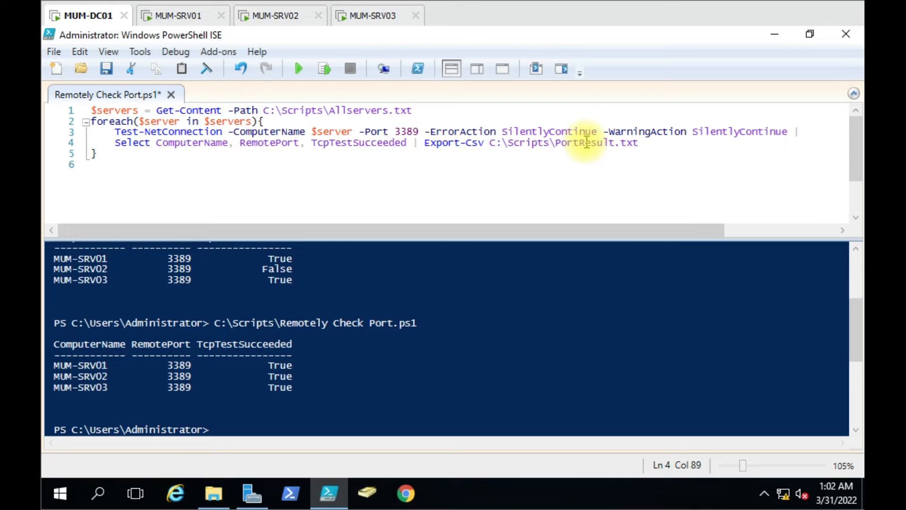
pyautogui.write('-append')
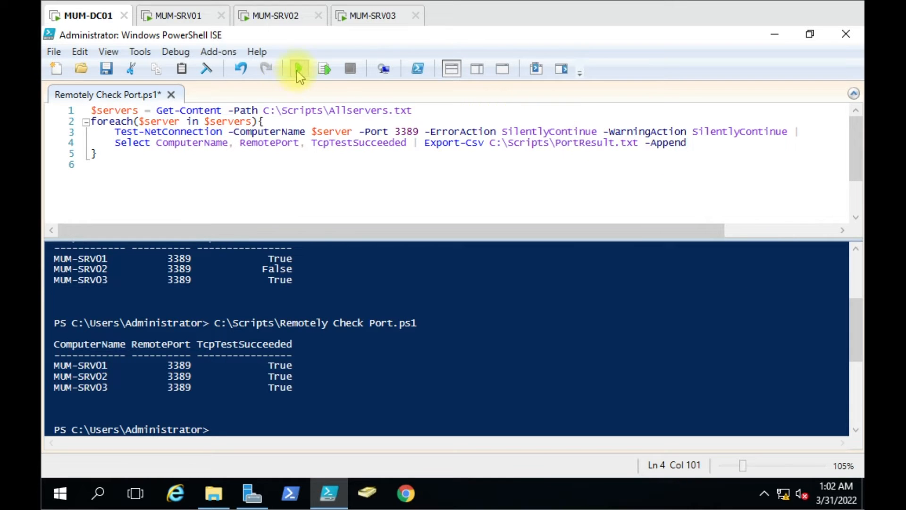
pyautogui.click(298, 68)
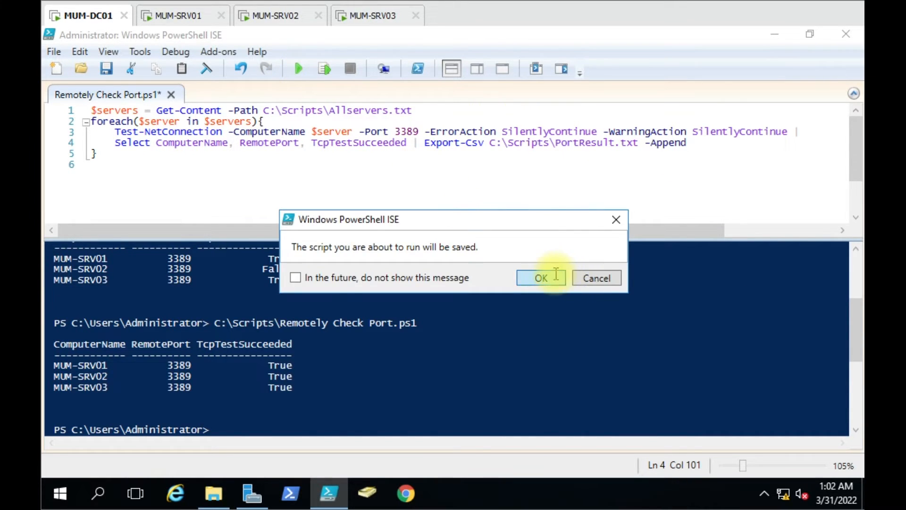
pyautogui.click(541, 278)
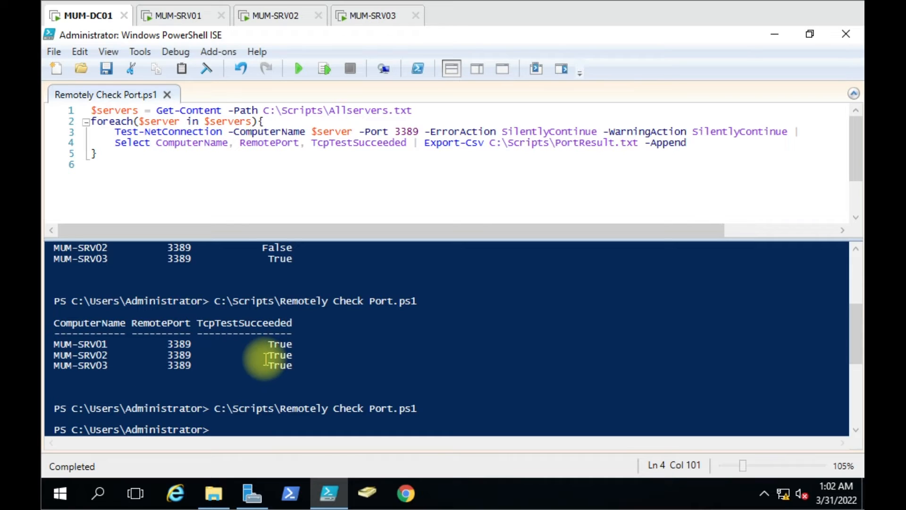
# Step: Open PortResult.txt in Notepad to review the port 3389 True results
pyautogui.click(213, 493)
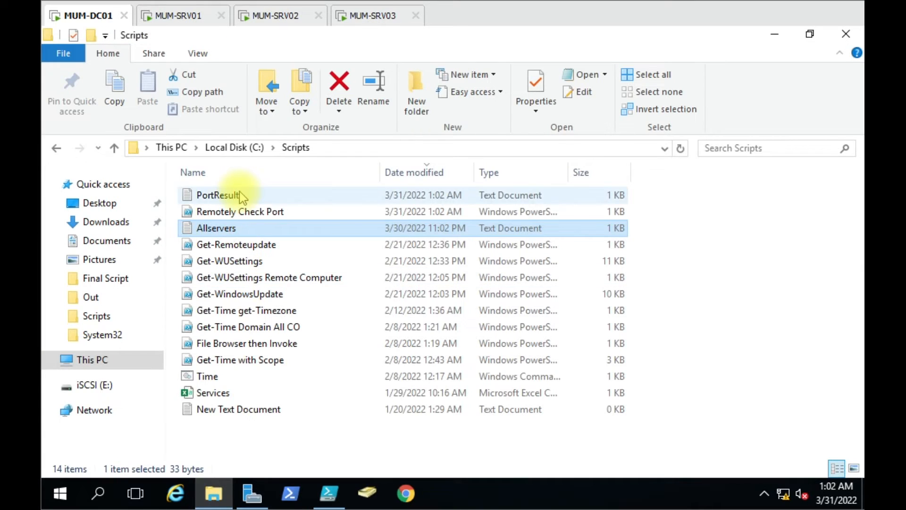
pyautogui.doubleClick(216, 195)
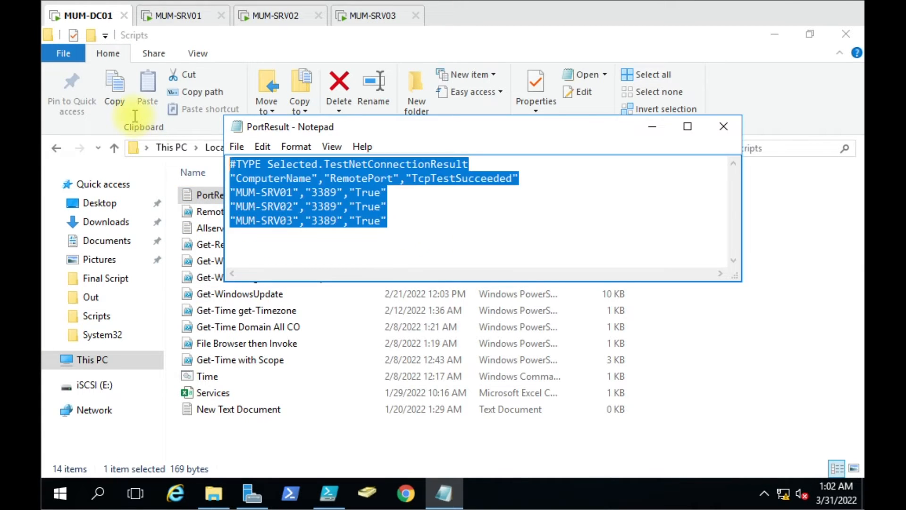
pyautogui.click(723, 126)
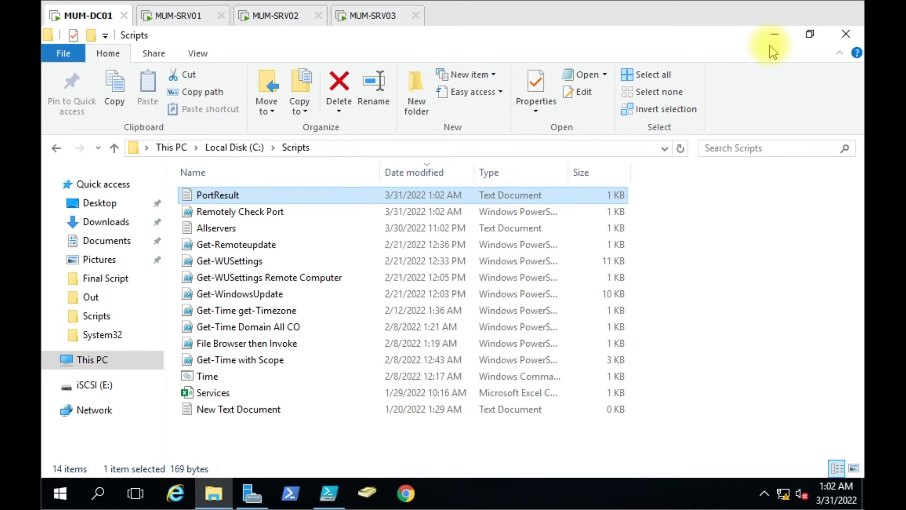
# Step: Change the port to 80, save and rerun, and confirm the appended False rows in PortResult.txt
pyautogui.click(329, 494)
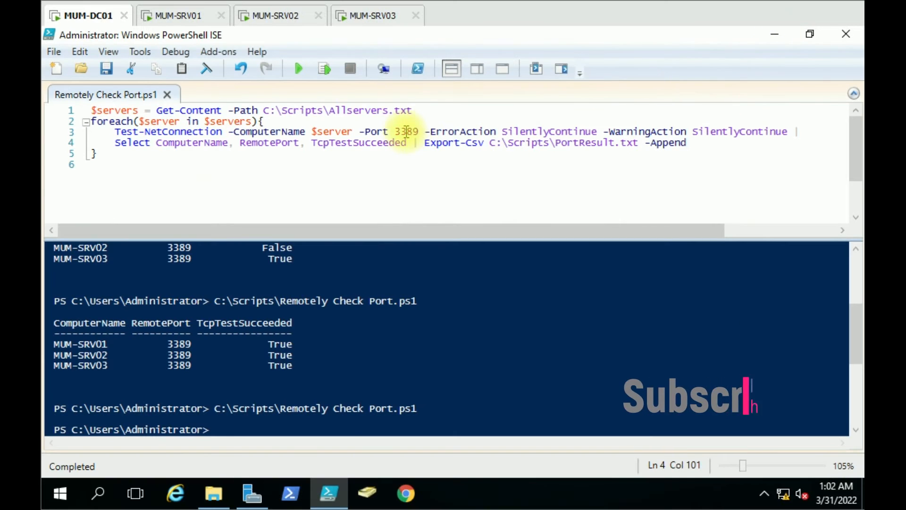
pyautogui.write('8')
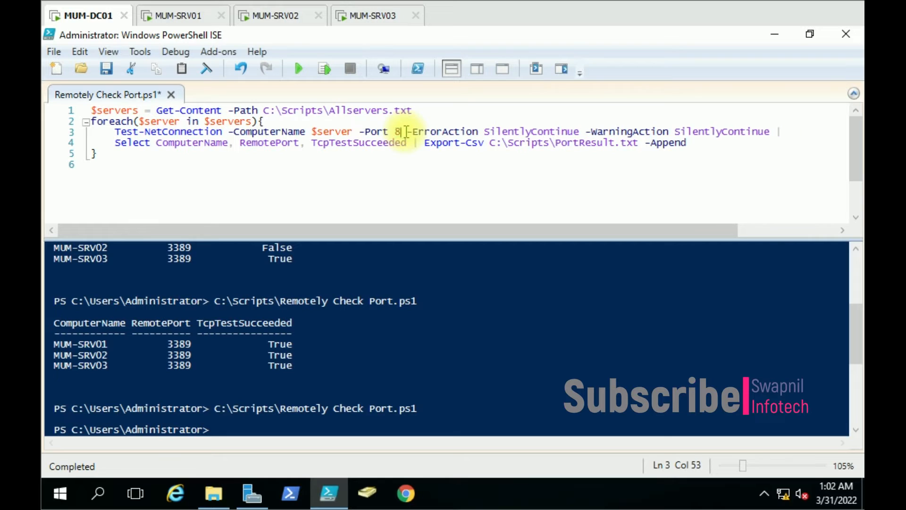
pyautogui.click(298, 69)
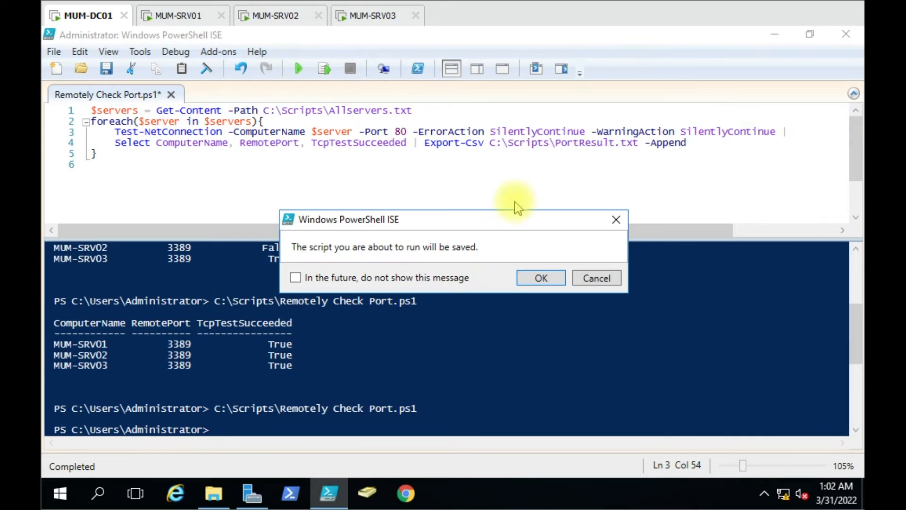
pyautogui.click(540, 278)
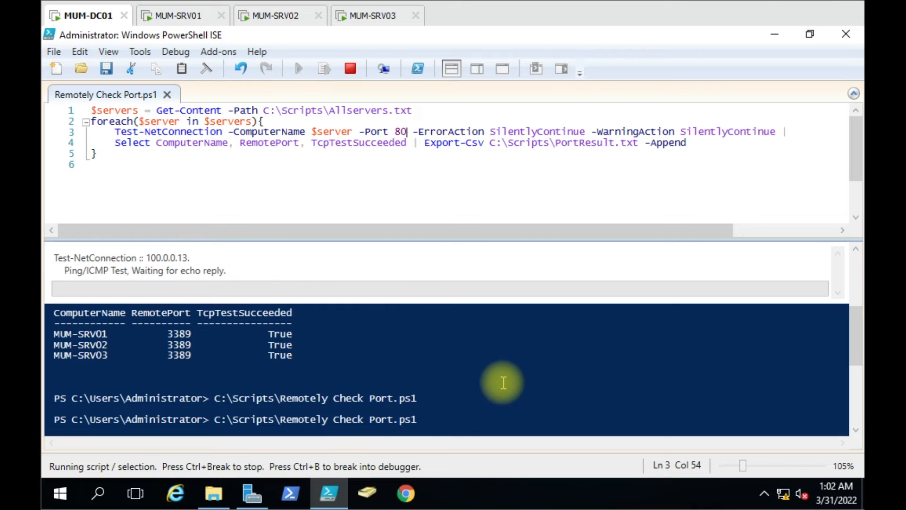
pyautogui.click(214, 494)
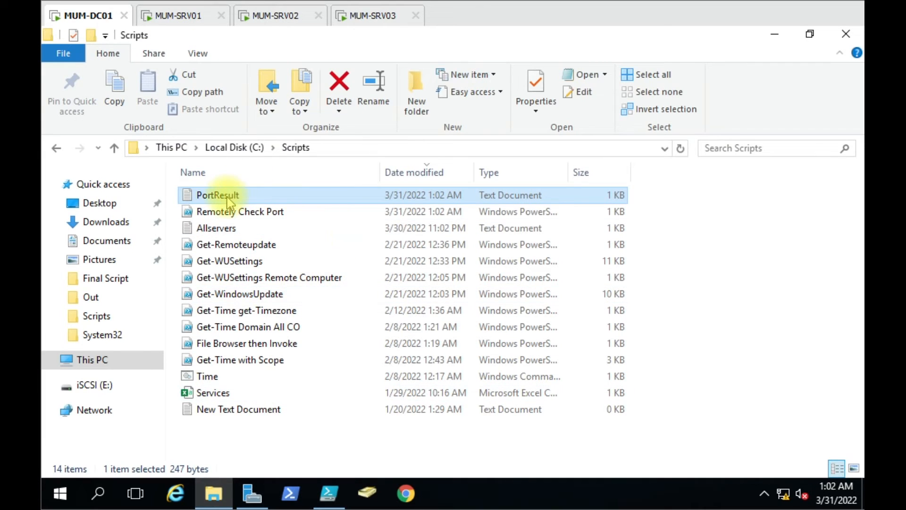
pyautogui.doubleClick(216, 195)
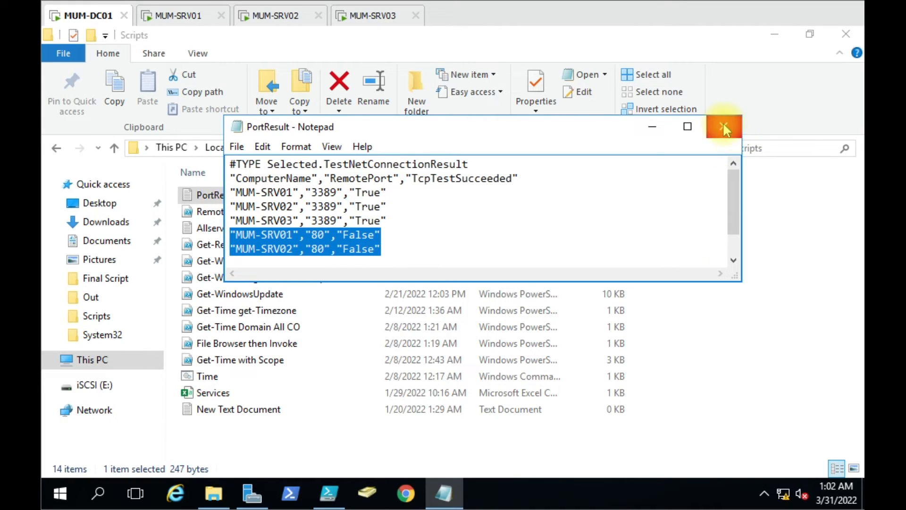
pyautogui.click(724, 127)
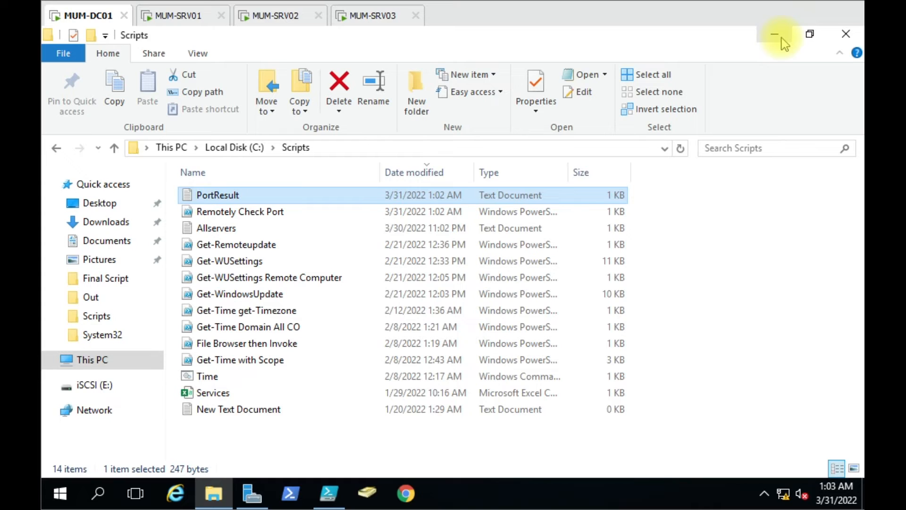
pyautogui.moveTo(240, 211)
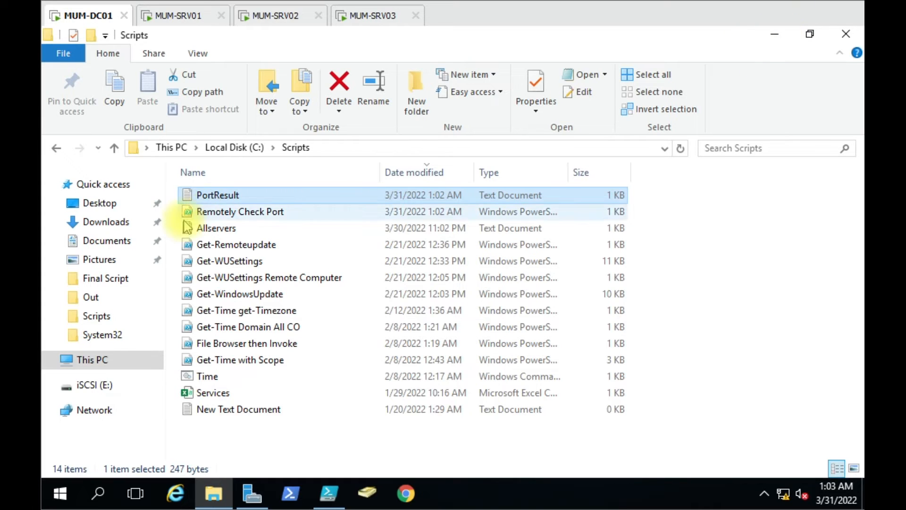
# Step: Rerun exporting to PortResult.csv and view the port-80 False rows in Excel with autofit columns
pyautogui.click(329, 494)
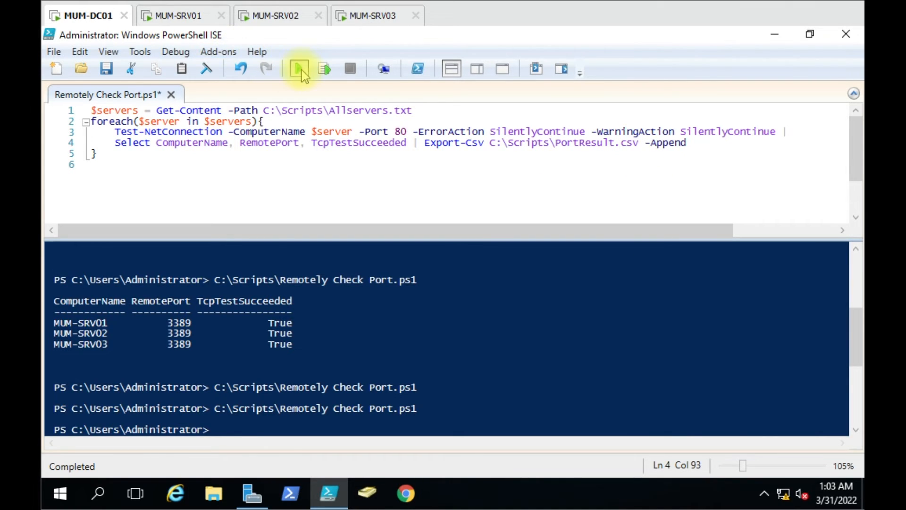
pyautogui.click(299, 69)
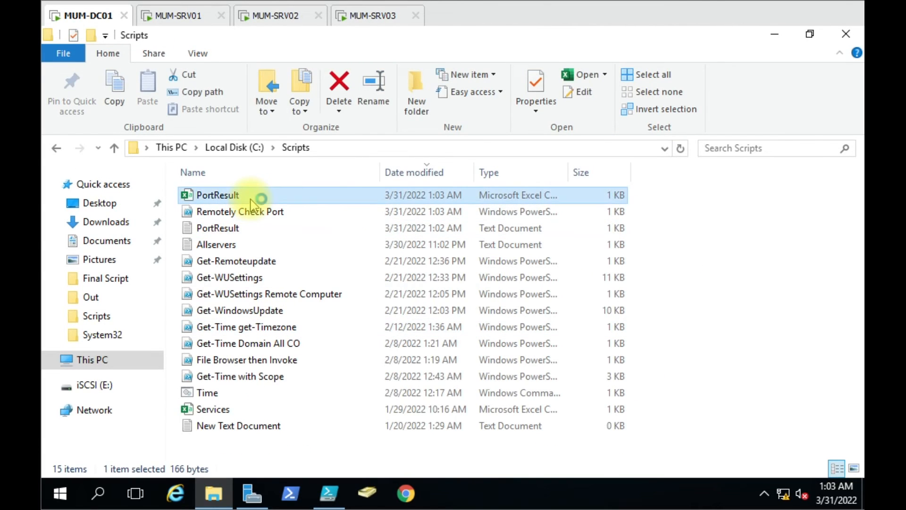
pyautogui.doubleClick(217, 195)
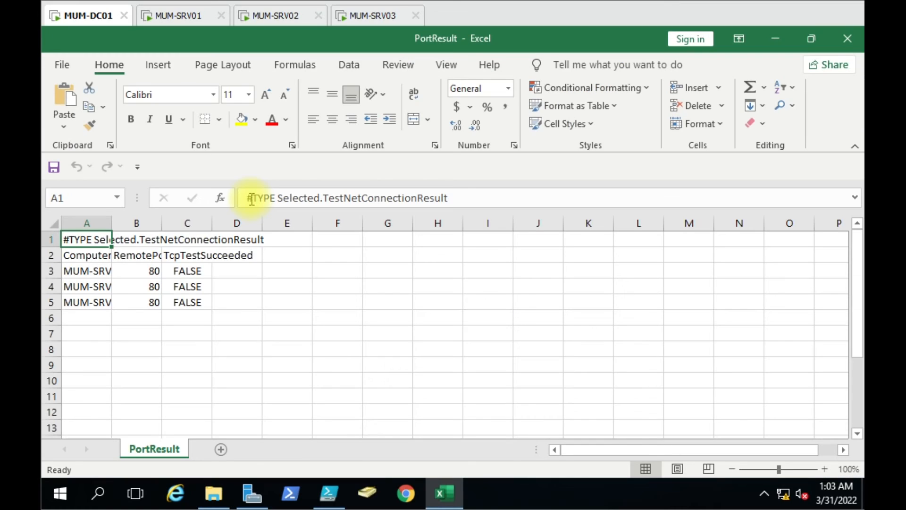
pyautogui.doubleClick(113, 222)
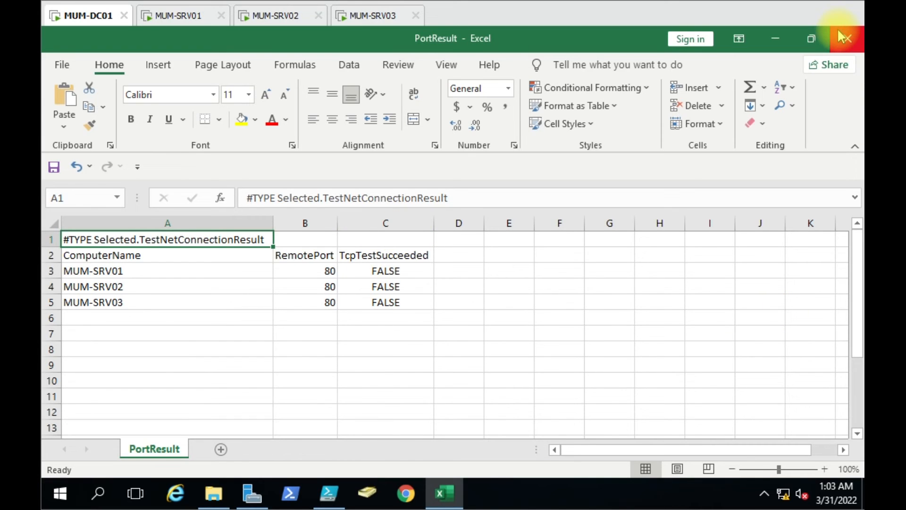
pyautogui.click(213, 494)
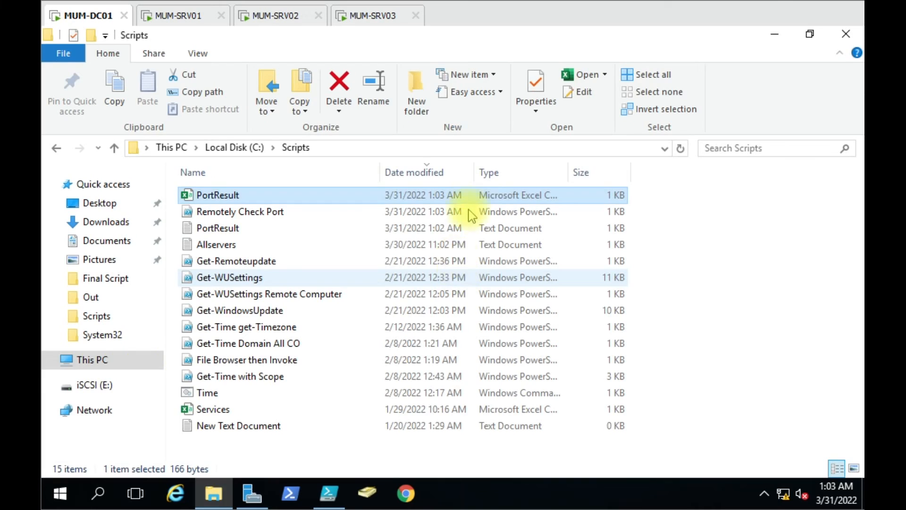
pyautogui.click(329, 493)
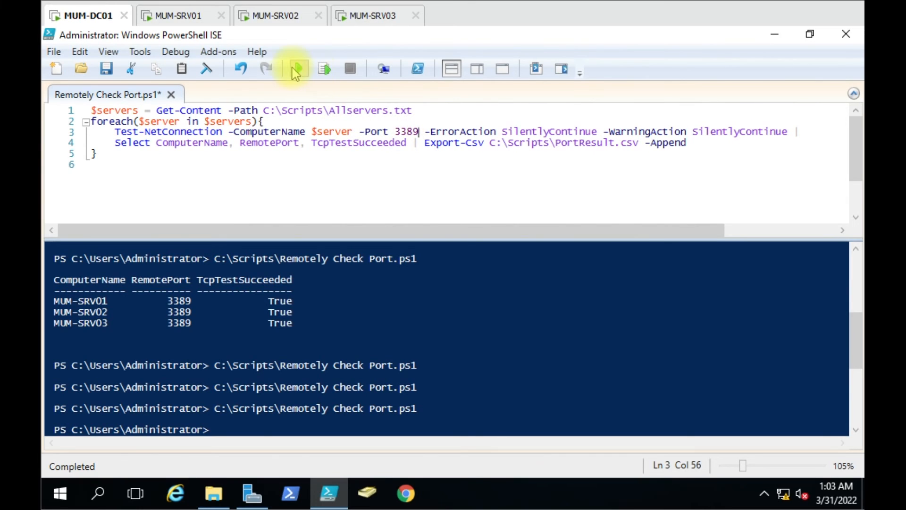
# Step: Rerun on port 3389, inspect the appended TRUE rows B6:B8 in Excel, and close without saving
pyautogui.click(297, 68)
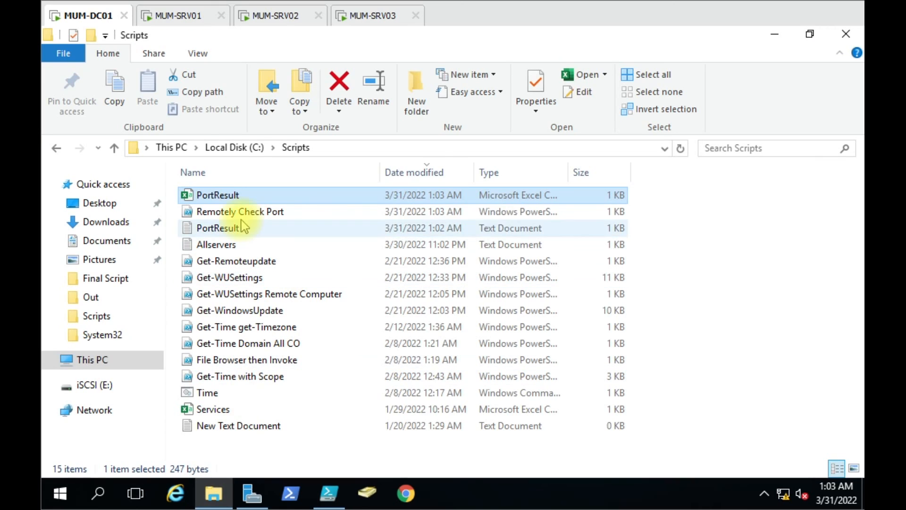
pyautogui.doubleClick(217, 195)
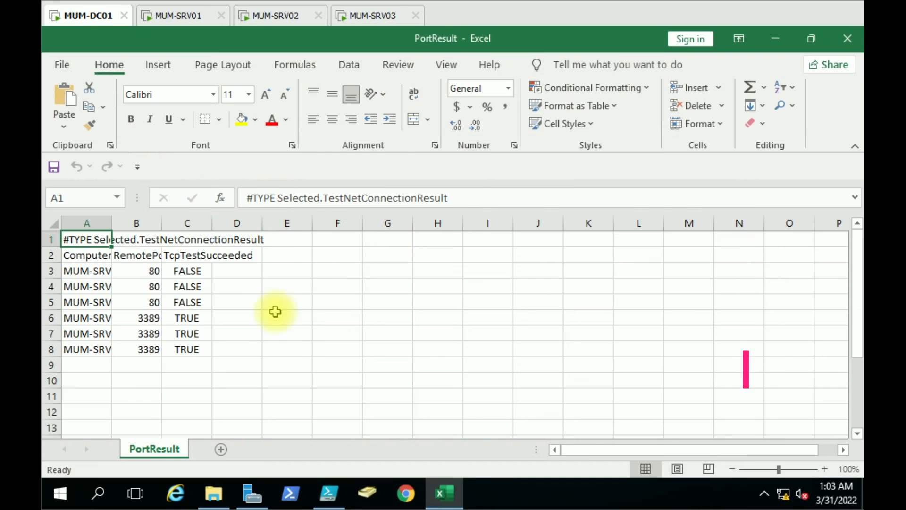
pyautogui.moveTo(136, 317); pyautogui.dragTo(136, 349)
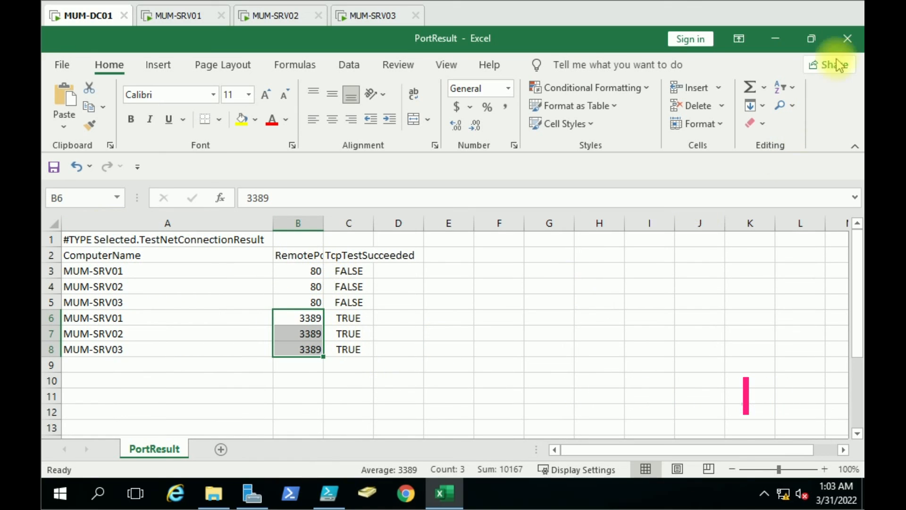
pyautogui.click(847, 38)
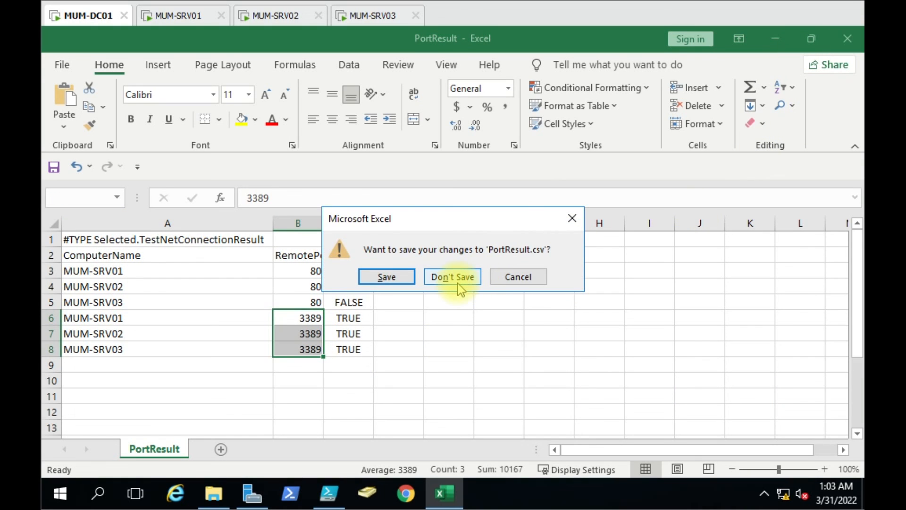
pyautogui.click(452, 276)
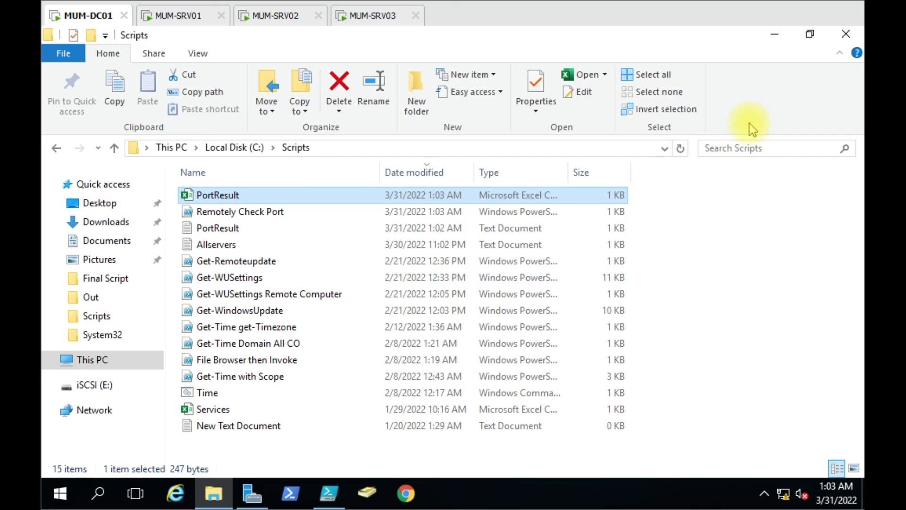